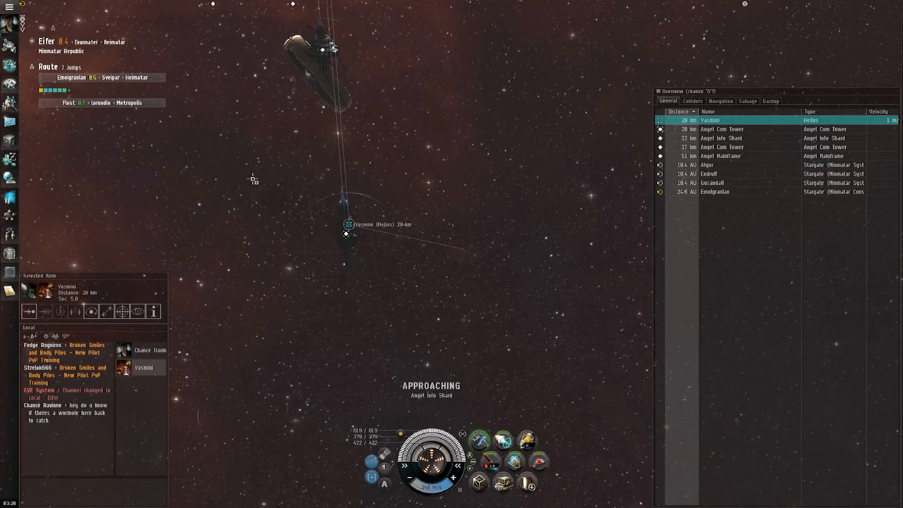
Review the nearby pilot's character info and scroll their Employment History, then close it.
{"action": "right_click", "coordinate": [708, 120]}
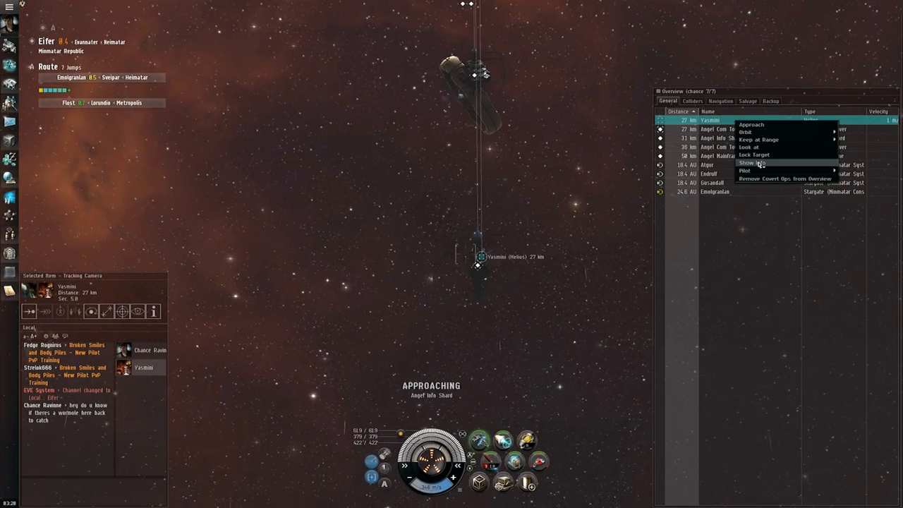
{"action": "left_click", "coordinate": [750, 163]}
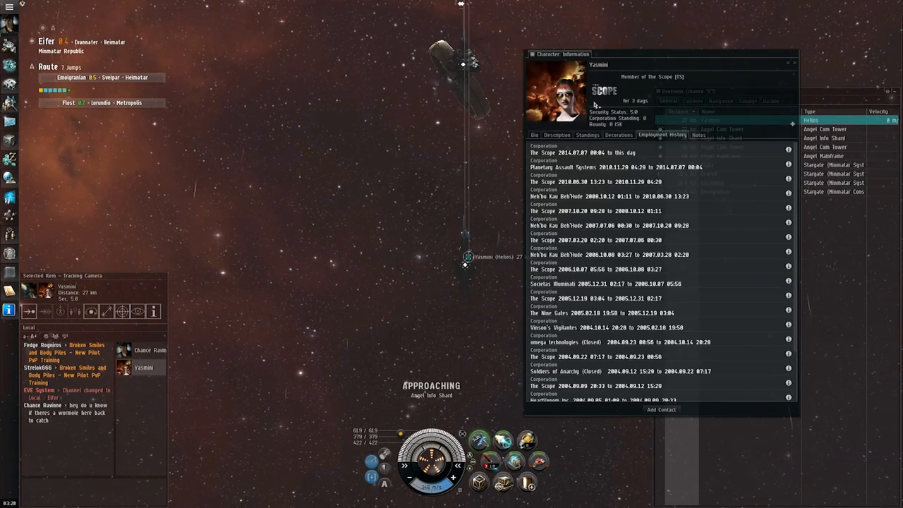
{"action": "scroll", "scroll_direction": "down", "scroll_amount": 3}
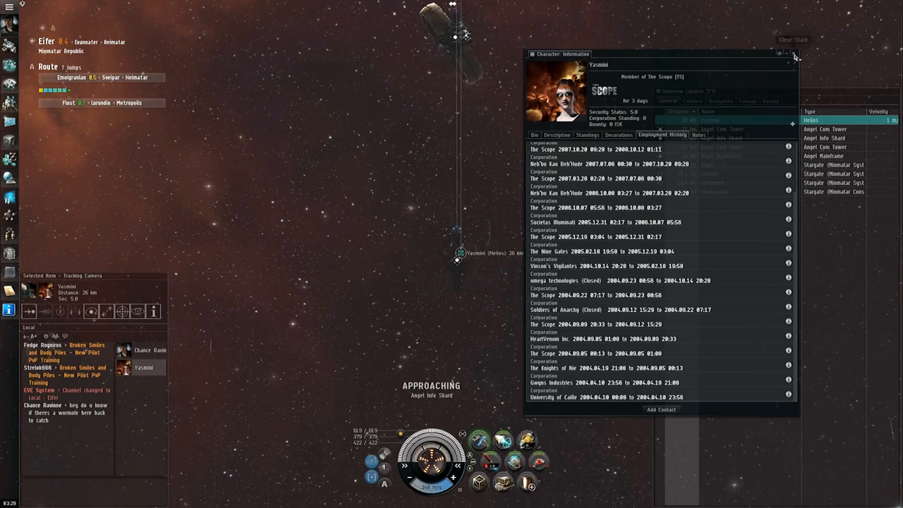
{"action": "left_click", "coordinate": [789, 62]}
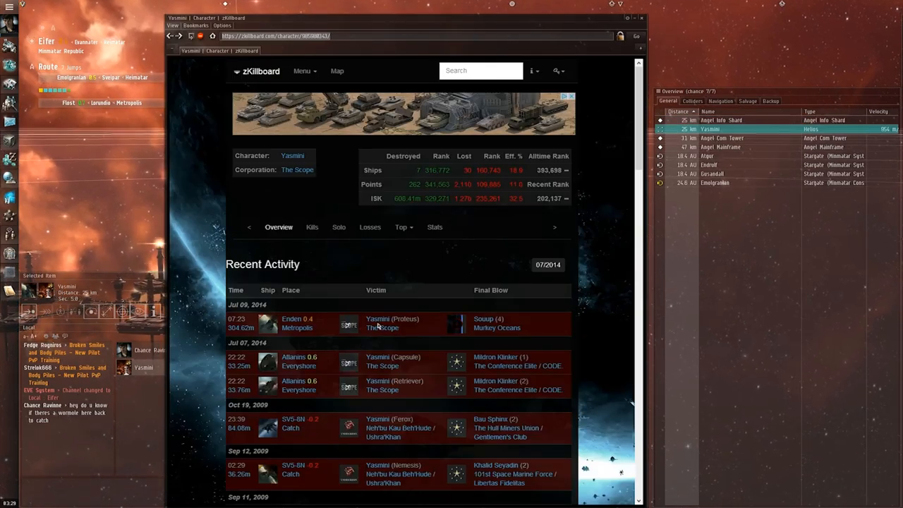
Scroll the pilot's zKillboard Recent Activity to review kills and losses.
{"action": "scroll", "scroll_direction": "down", "scroll_amount": 3}
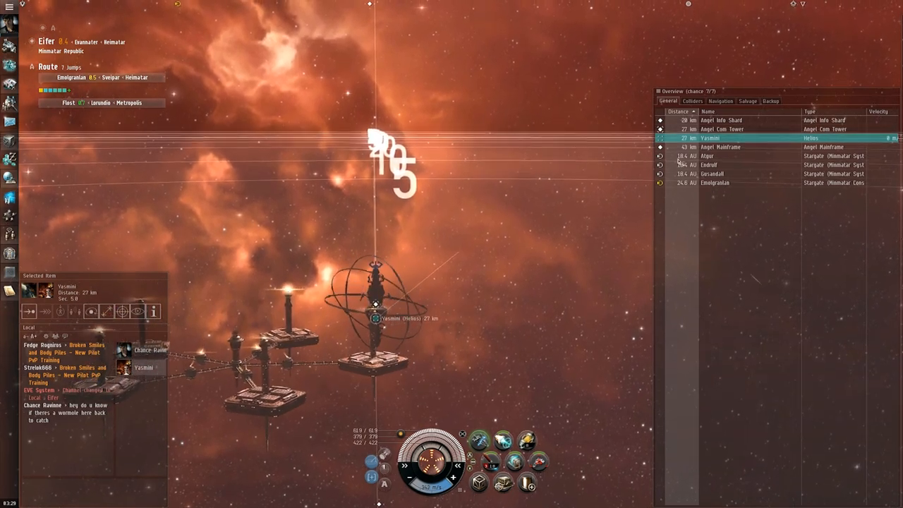
Show Info on the pilot's Helios and review its fitting slots and resources.
{"action": "right_click", "coordinate": [708, 139]}
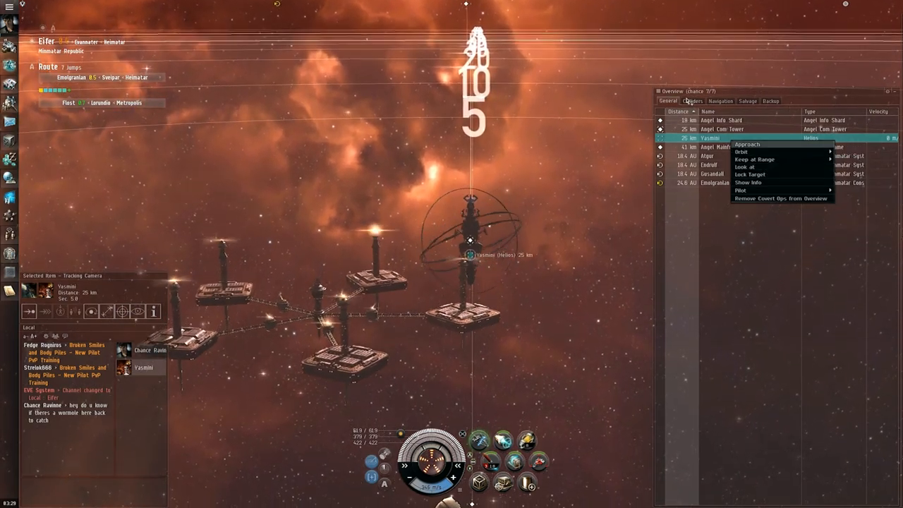
{"action": "left_click", "coordinate": [692, 102]}
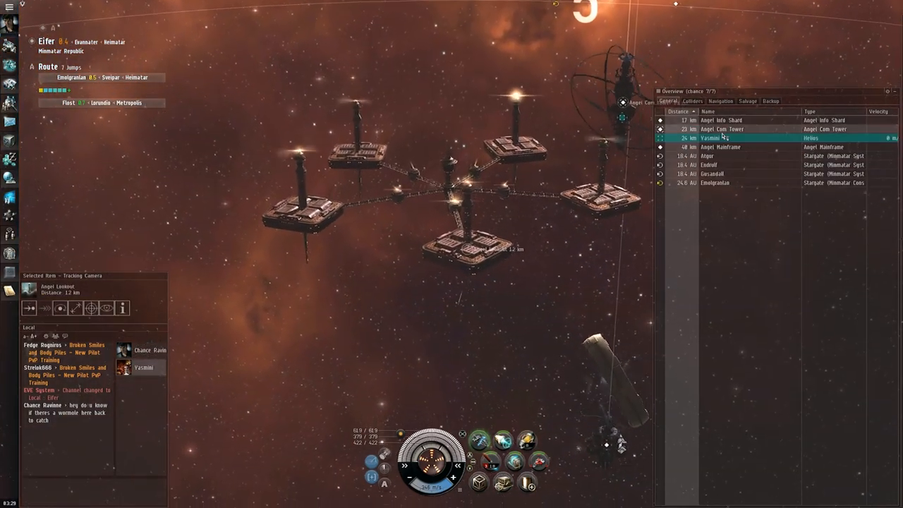
{"action": "right_click", "coordinate": [713, 139]}
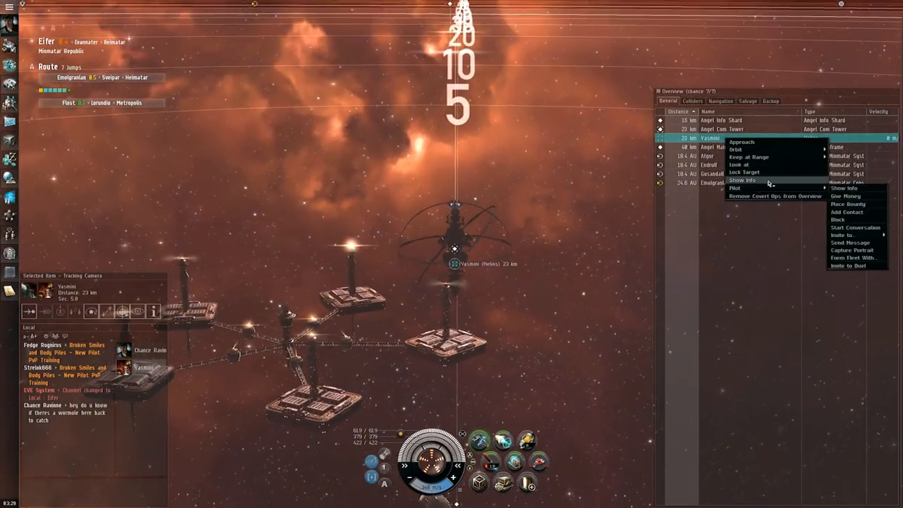
{"action": "left_click", "coordinate": [742, 180]}
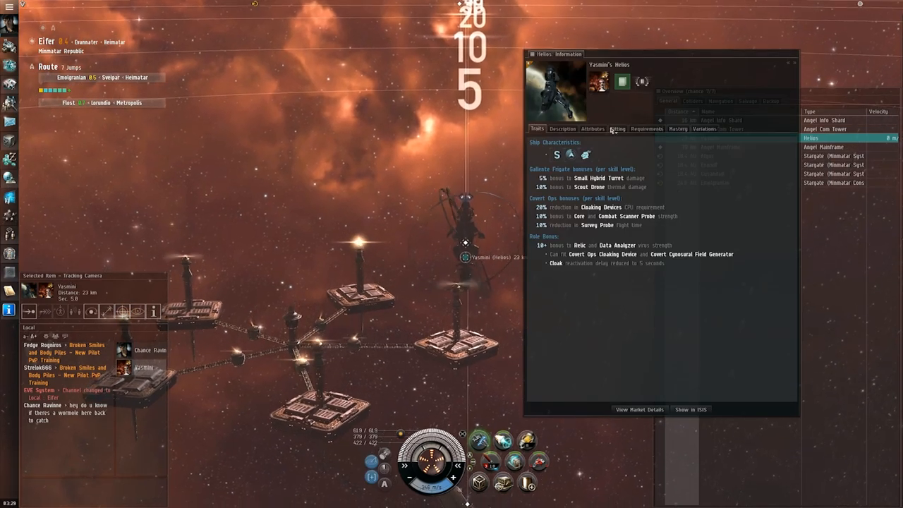
{"action": "left_click", "coordinate": [617, 129]}
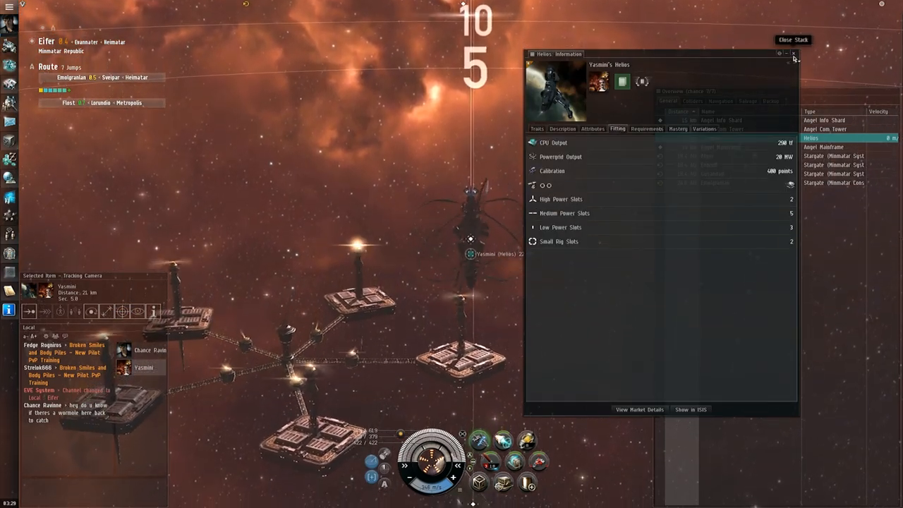
{"action": "left_click", "coordinate": [793, 54]}
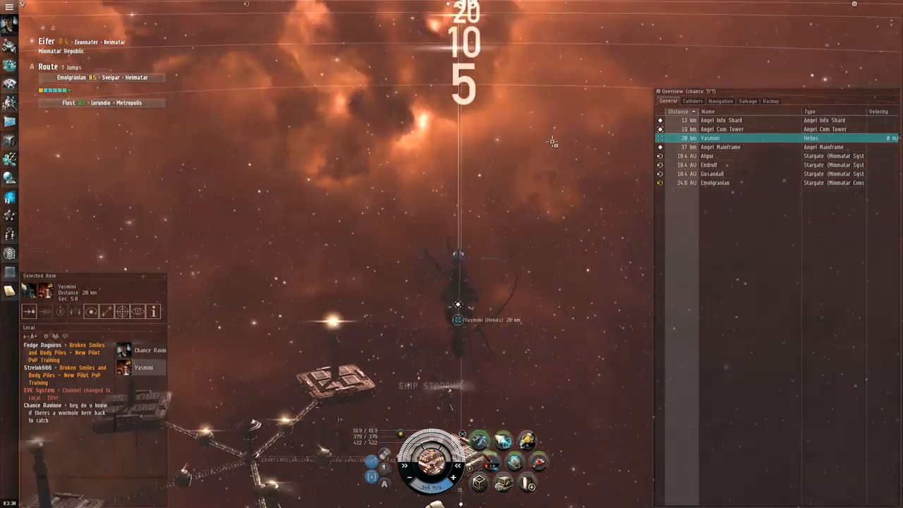
Toggle between the All and General Overview lists, then return to the Helios options.
{"action": "left_click", "coordinate": [691, 102]}
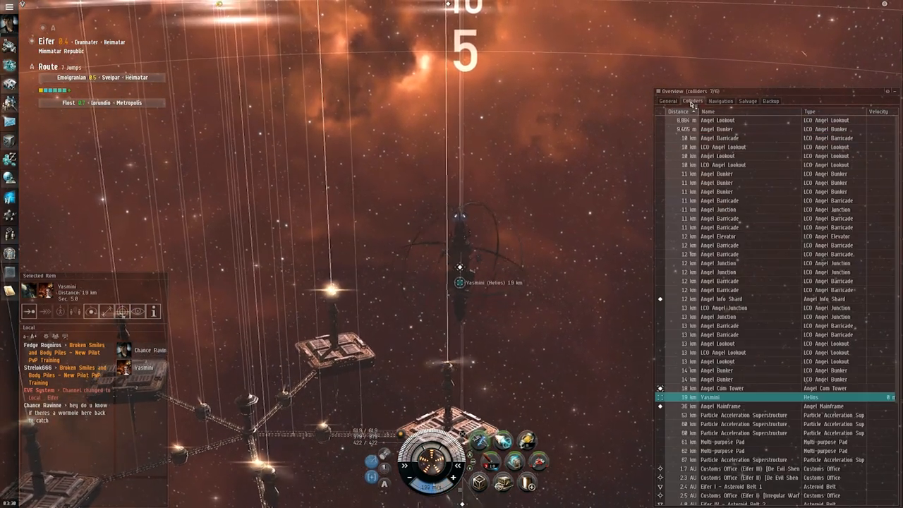
{"action": "left_click", "coordinate": [669, 102]}
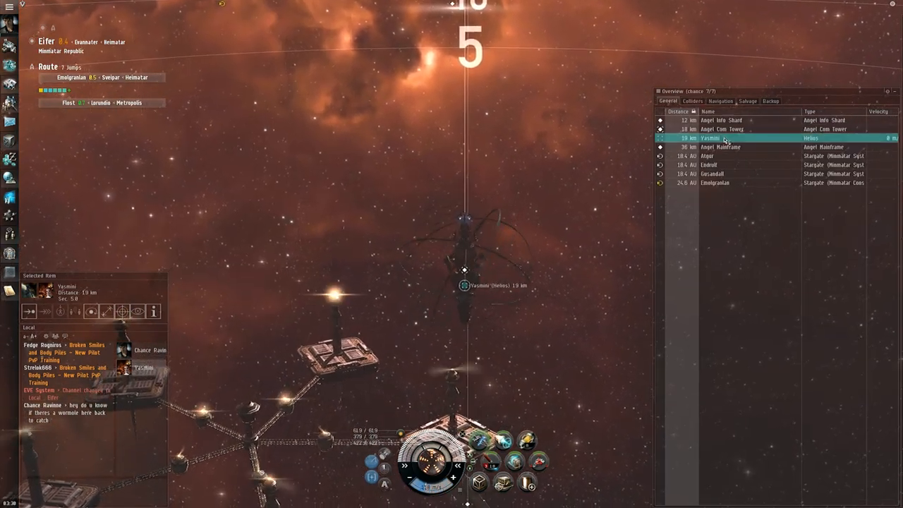
{"action": "right_click", "coordinate": [711, 138]}
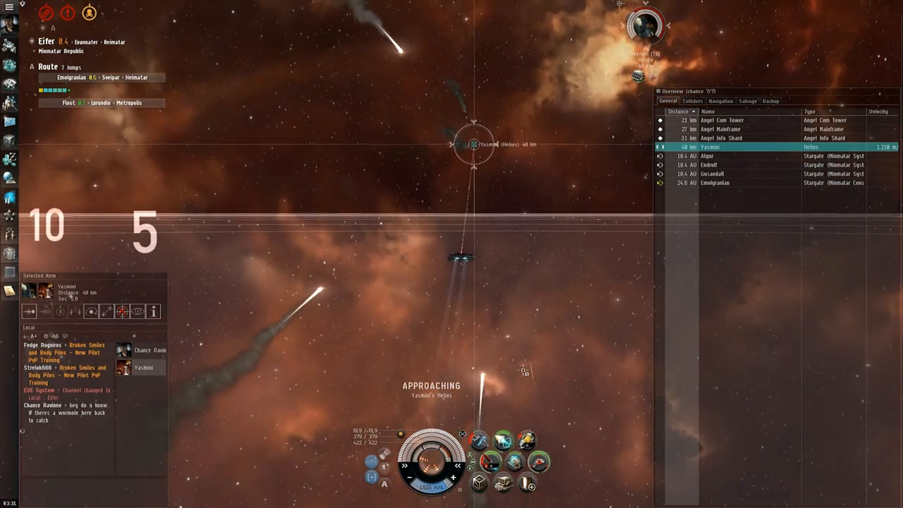
{"action": "mouse_move", "coordinate": [491, 463]}
{"action": "type", "text": "w"}
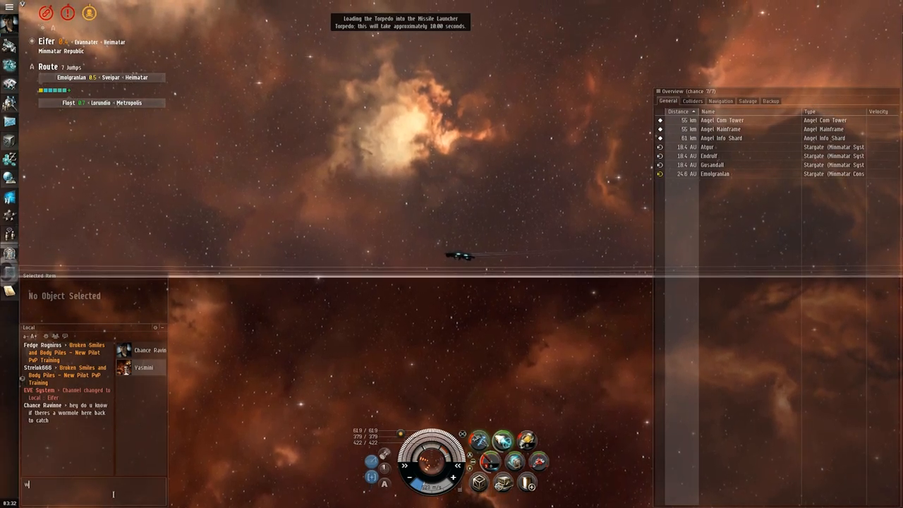
Write short lines in Local chat, including 'Can I ask you'.
{"action": "type", "text": "orth"}
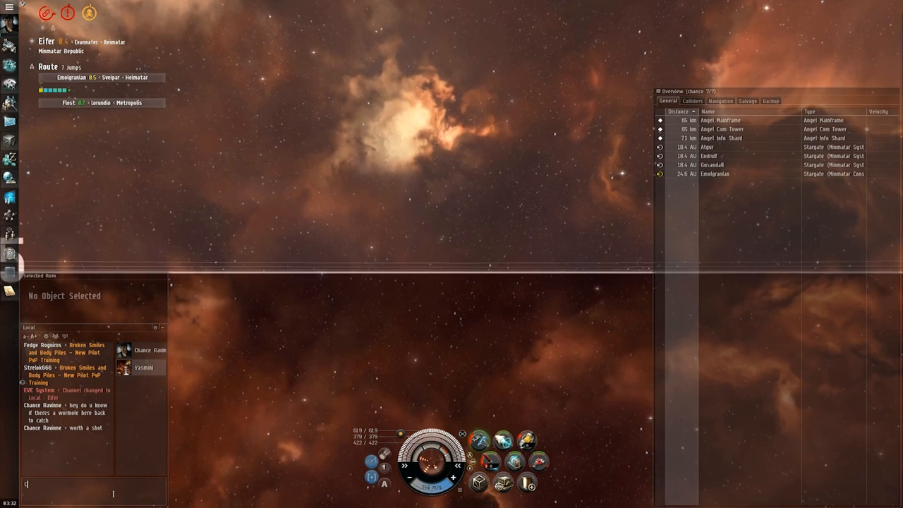
{"action": "type", "text": "Can I ask you"}
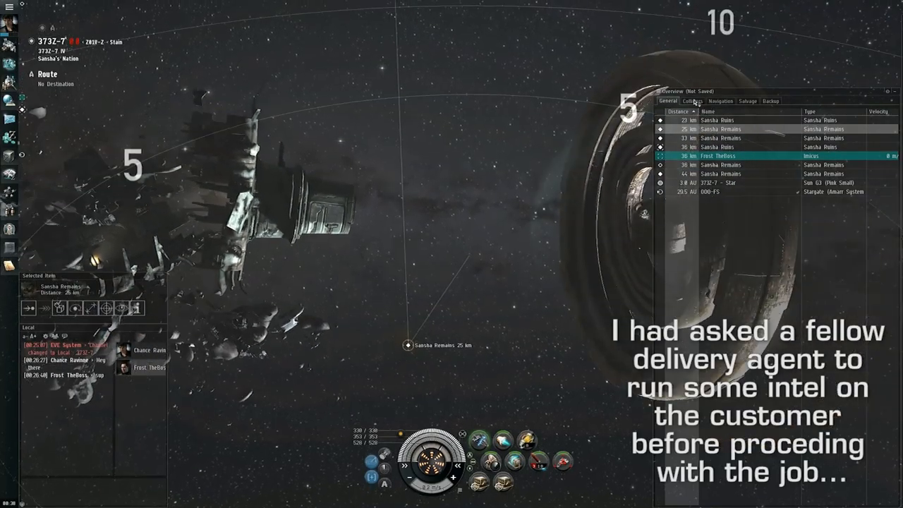
Select the frigate in the Overview to close in on it while cloaked.
{"action": "left_click", "coordinate": [693, 102]}
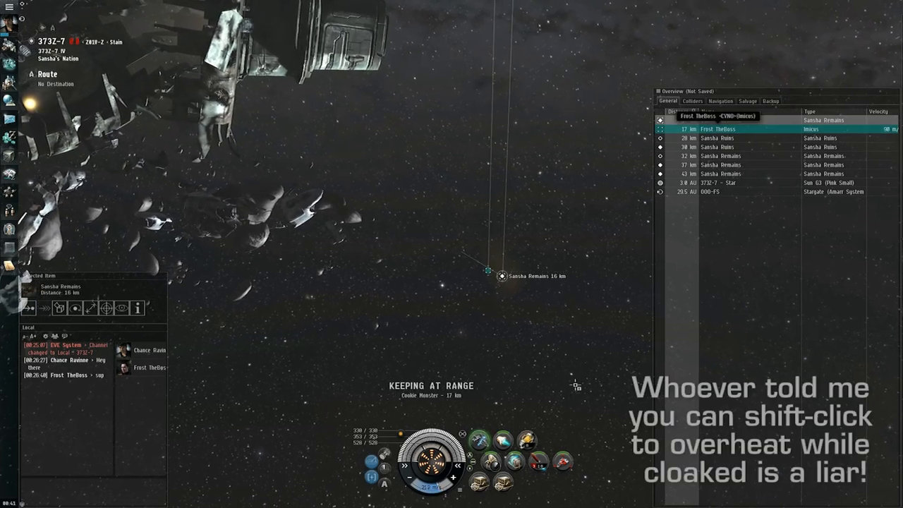
Overheat the torpedo launchers, lock the Condor and fire torpedoes at it.
{"action": "left_click", "coordinate": [539, 463]}
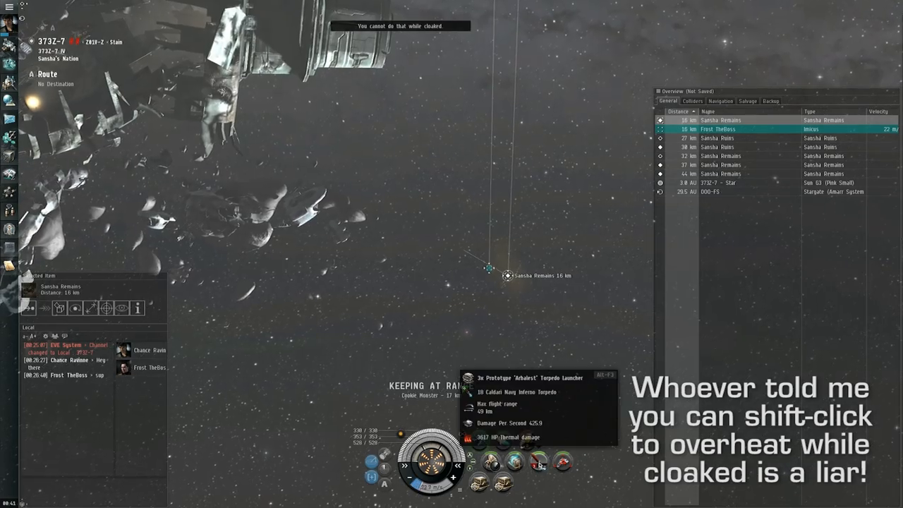
{"action": "left_click", "coordinate": [714, 130]}
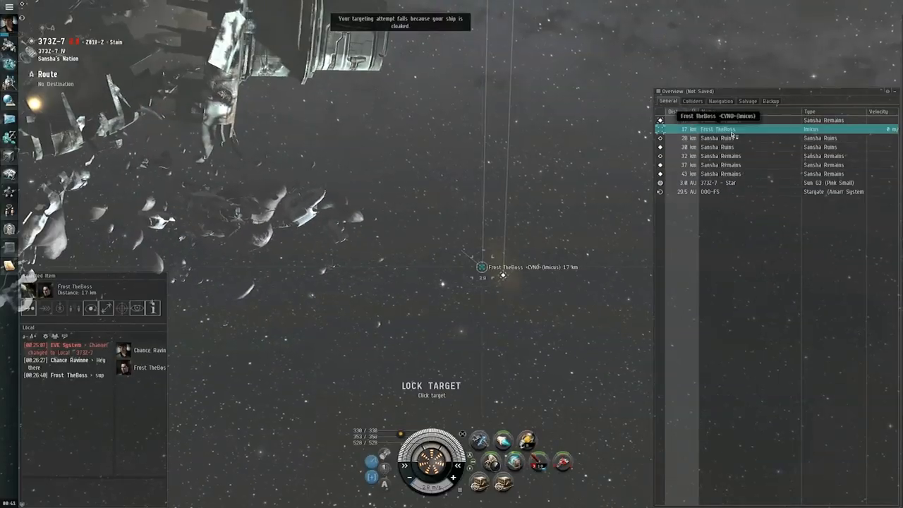
{"action": "left_click", "coordinate": [561, 463]}
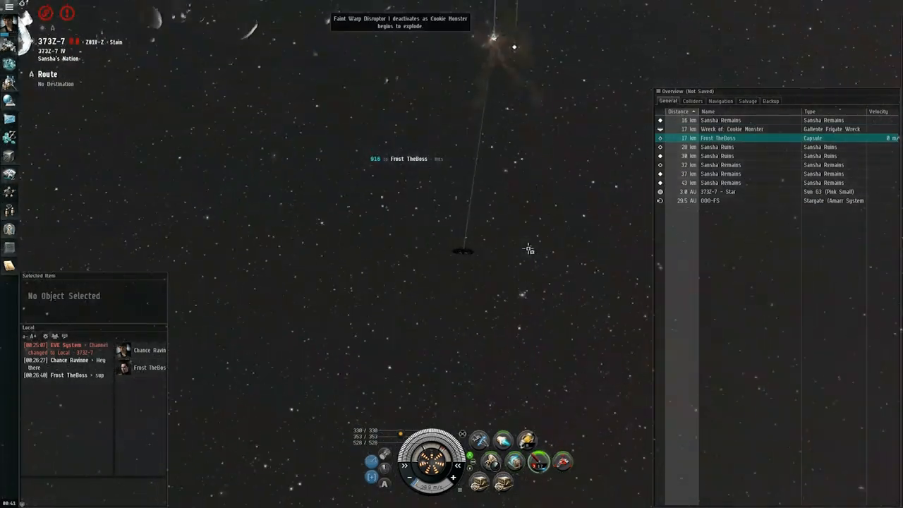
{"action": "left_click", "coordinate": [716, 139]}
{"action": "type", "text": "Hey"}
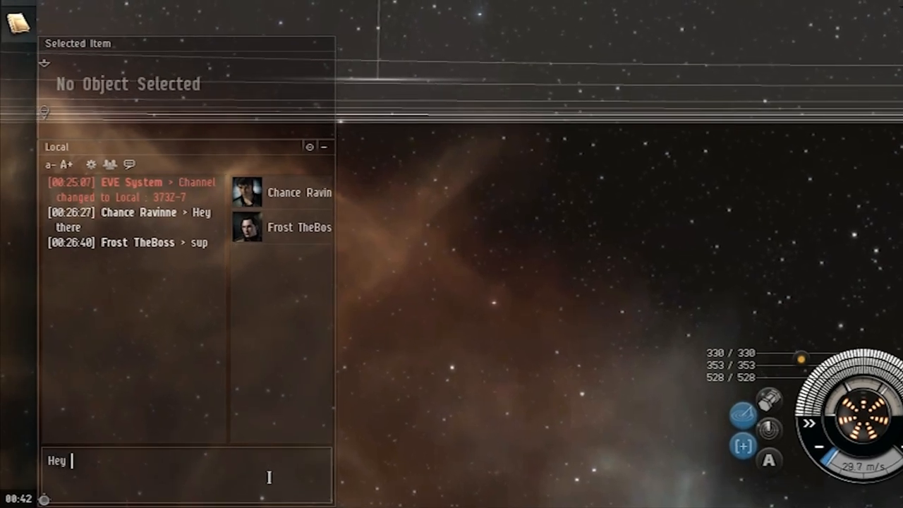
Send the greeting in Local and write follow-up lines 'I'm no' and 'the right'.
{"action": "key", "text": "enter"}
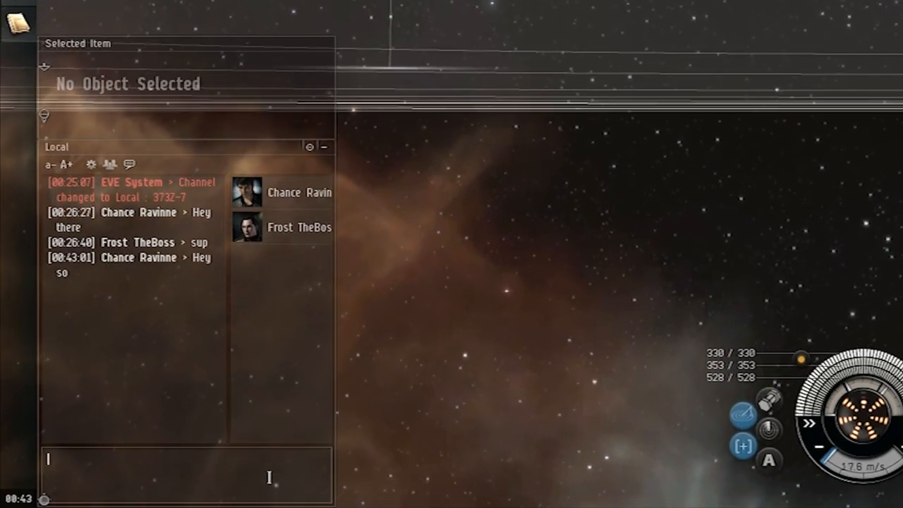
{"action": "type", "text": "I'm not sure if you're"}
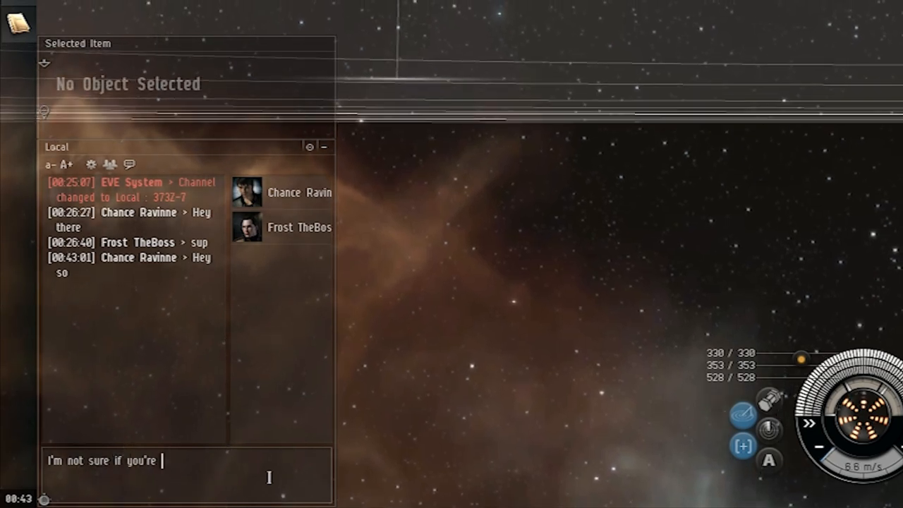
{"action": "type", "text": "the right"}
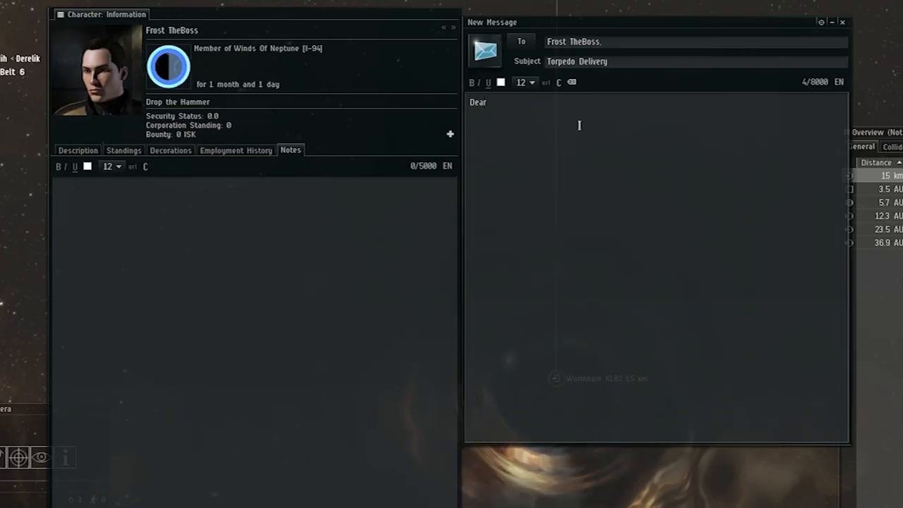
Write the letter to Mr. TheBoss confirming his recent delivery of Caldari Navy Inferno Torpedo.
{"action": "type", "text": "Mr. TheBoss"}
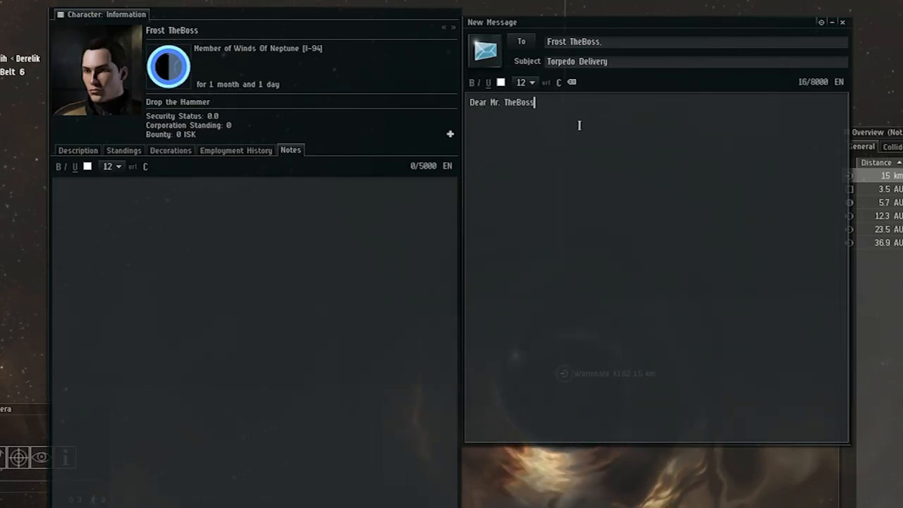
{"action": "type", "text": "We are writing to you to confirm"}
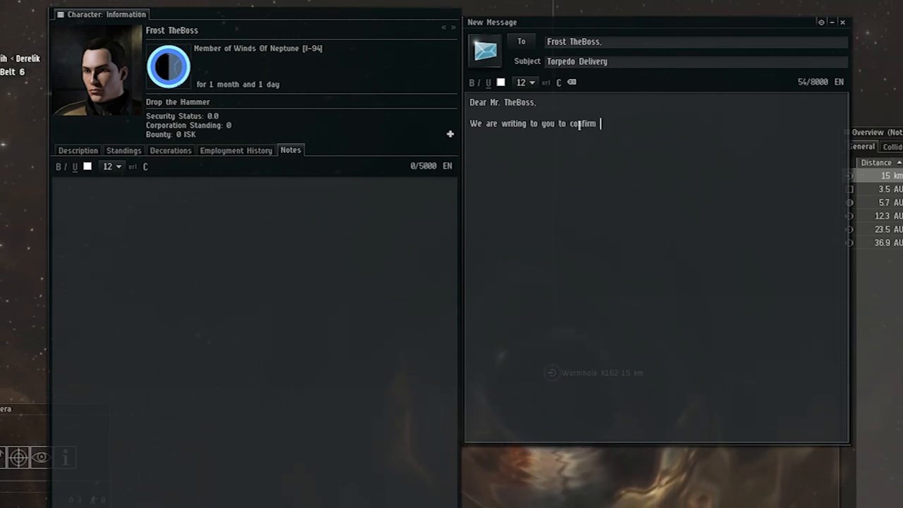
{"action": "type", "text": "your recent delivery"}
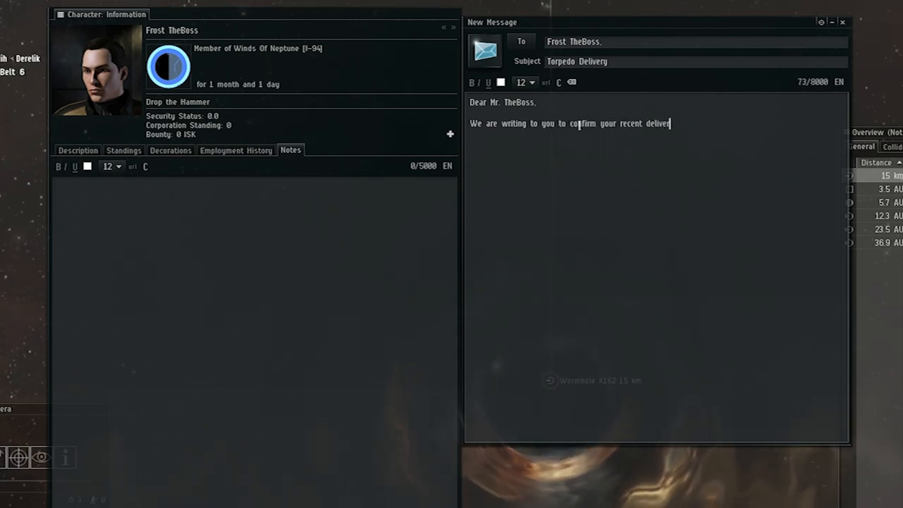
{"action": "type", "text": "y of"}
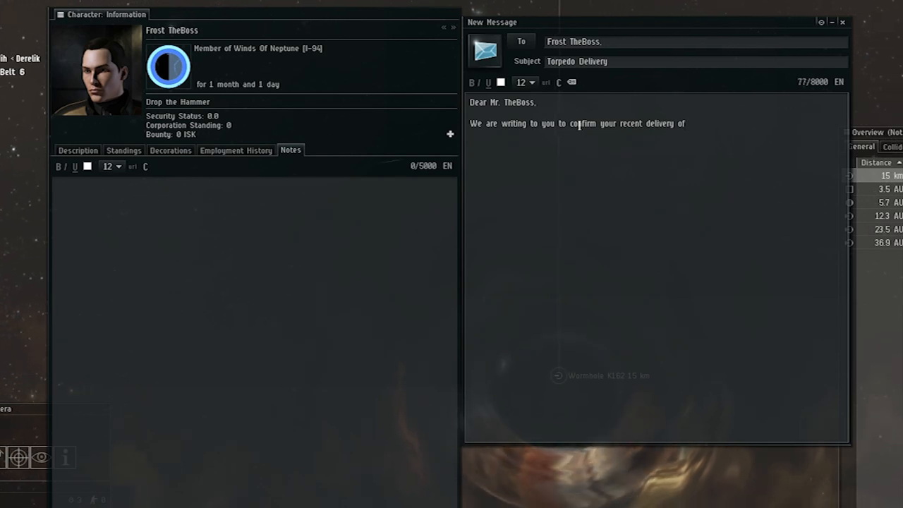
{"action": "type", "text": "Caldari N"}
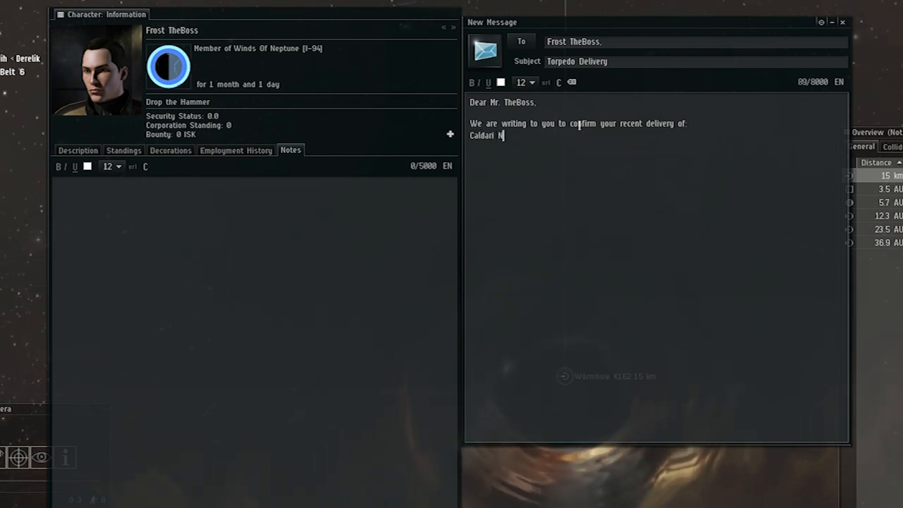
{"action": "type", "text": "avy Inferno Torpedo x3"}
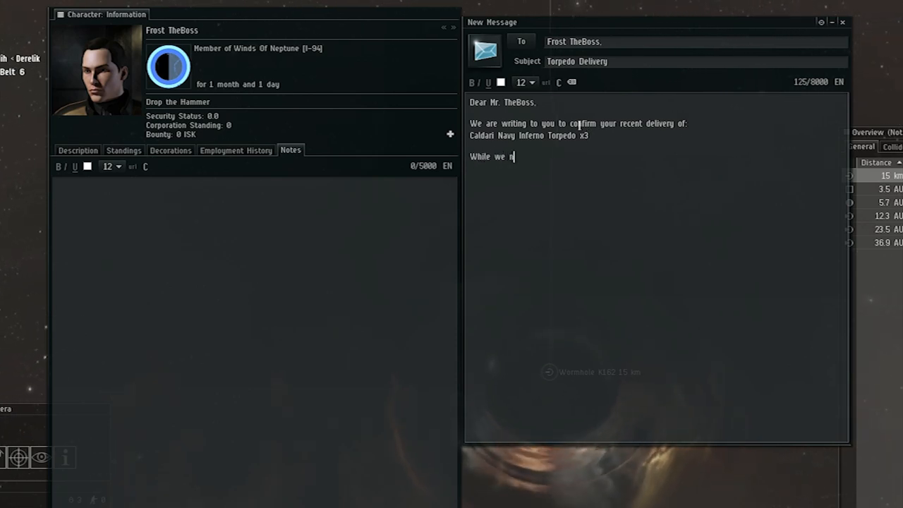
{"action": "type", "text": "ormally only process orders of 15 or more torpedoes, your addre"}
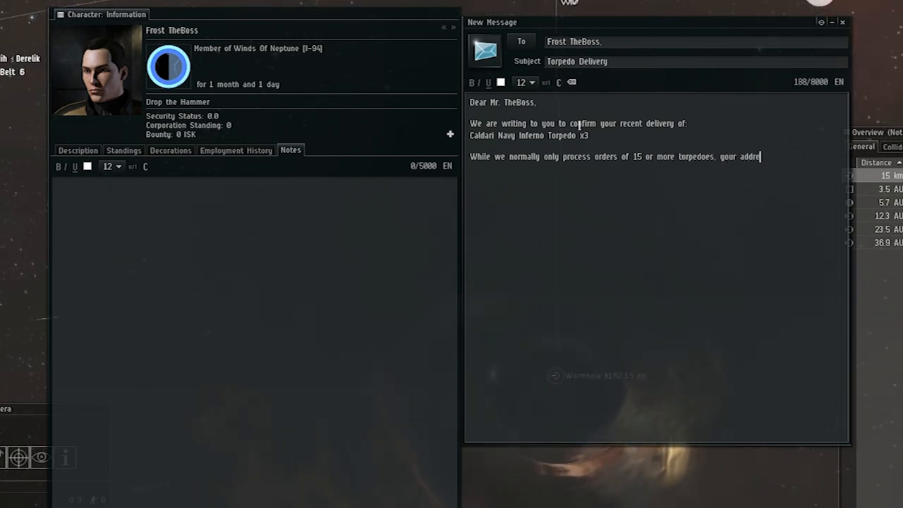
{"action": "type", "text": "ss wsa"}
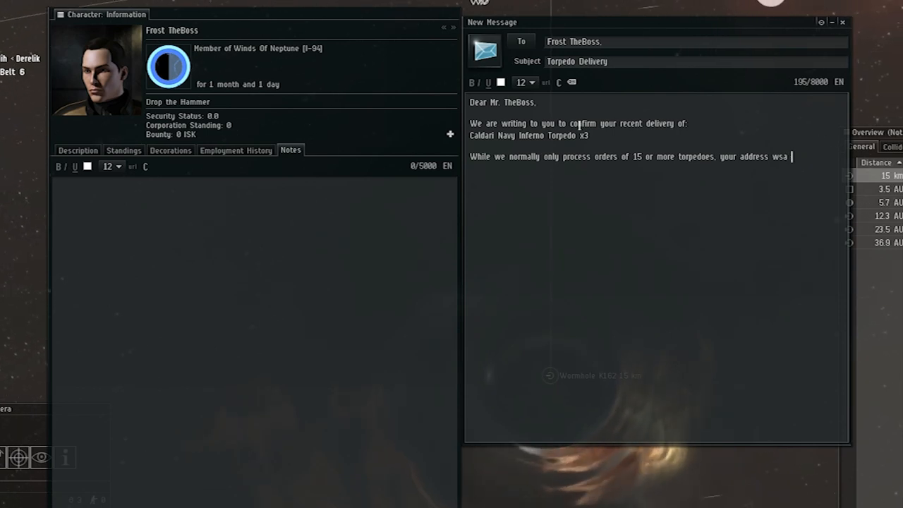